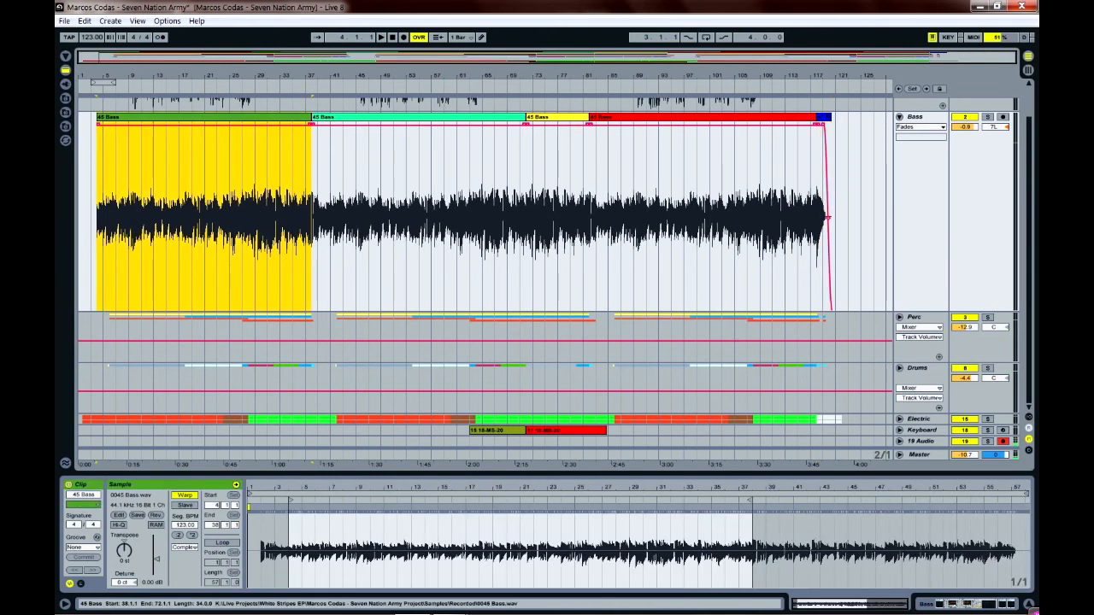
- Preview the clip actions on the first two Bass clips, then crossfade each clip boundary and deselect
{"action": "right_click", "coordinate": [393, 214]}
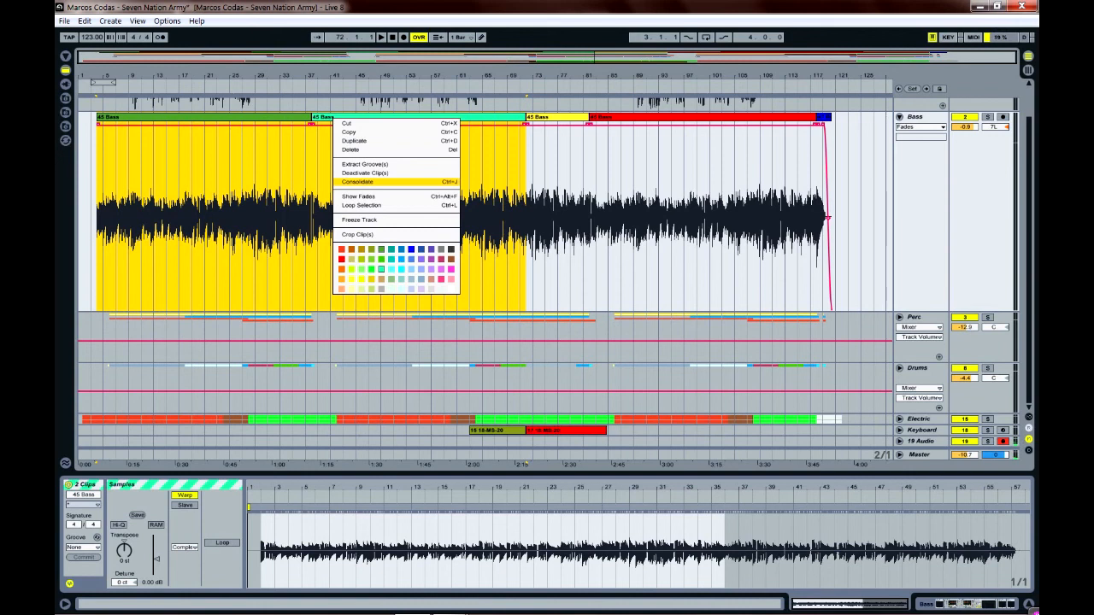
{"action": "left_click", "coordinate": [359, 181]}
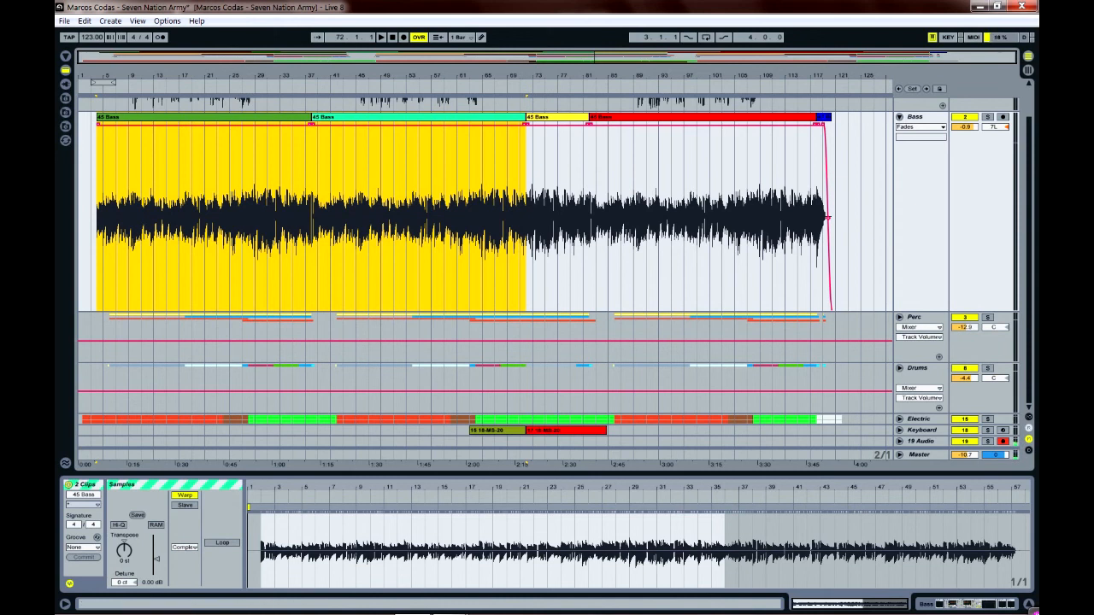
{"action": "left_click", "coordinate": [919, 127]}
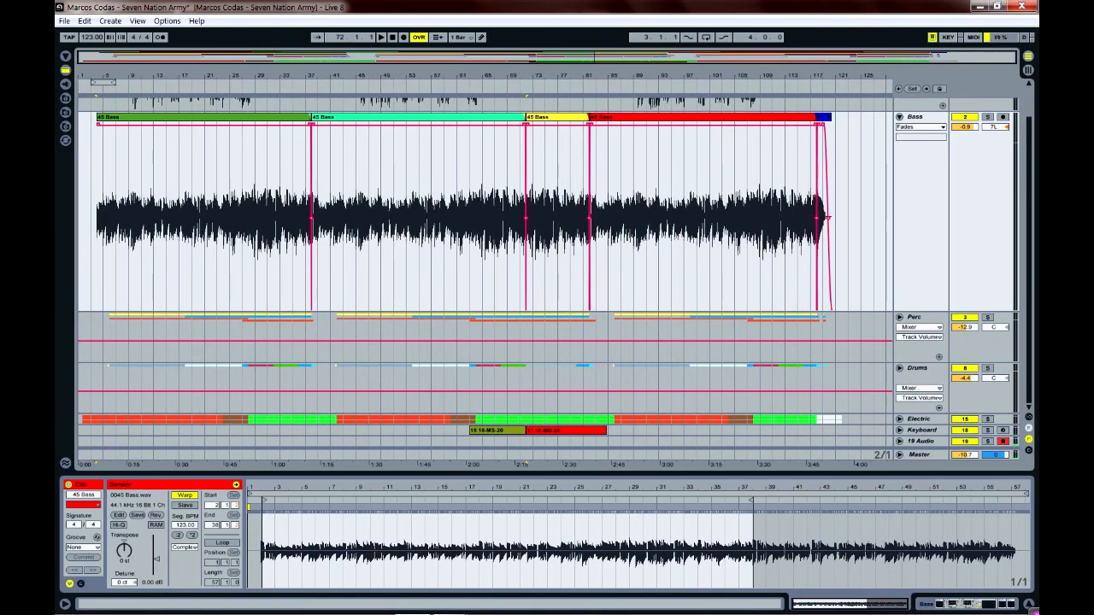
{"action": "left_click", "coordinate": [201, 214]}
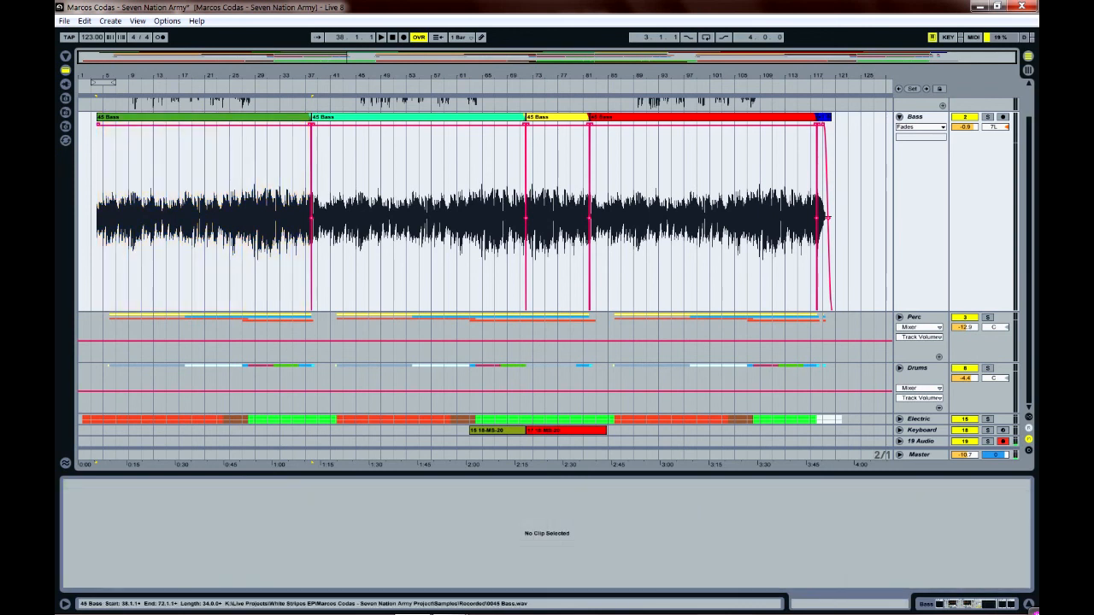
- Select all five Bass clips and Consolidate (Ctrl+J) them into one audio clip
{"action": "left_click", "coordinate": [201, 213]}
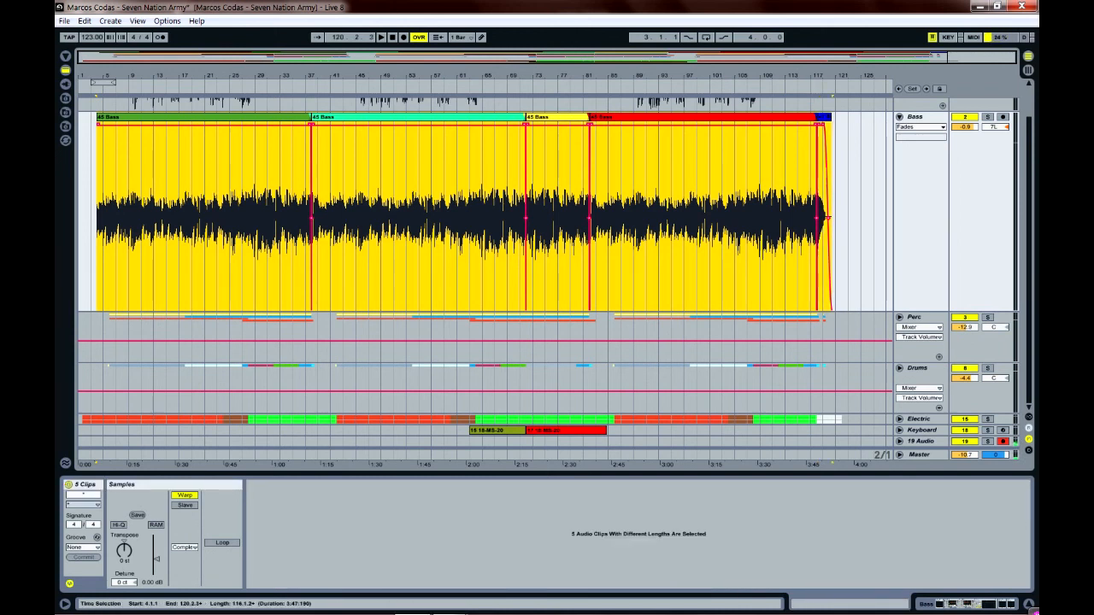
{"action": "right_click", "coordinate": [573, 218]}
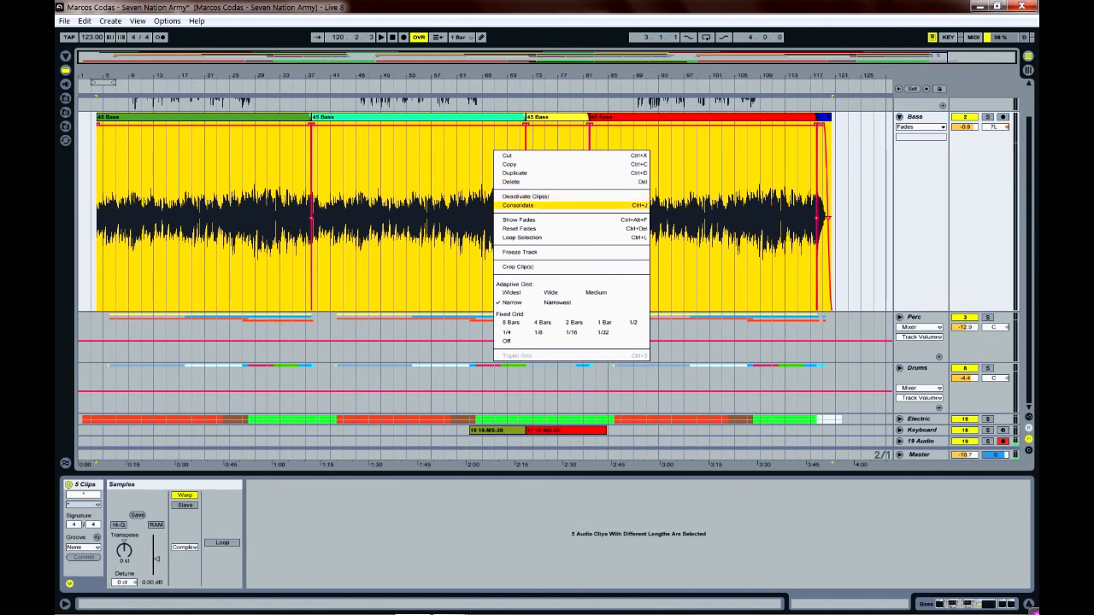
{"action": "left_click", "coordinate": [517, 206]}
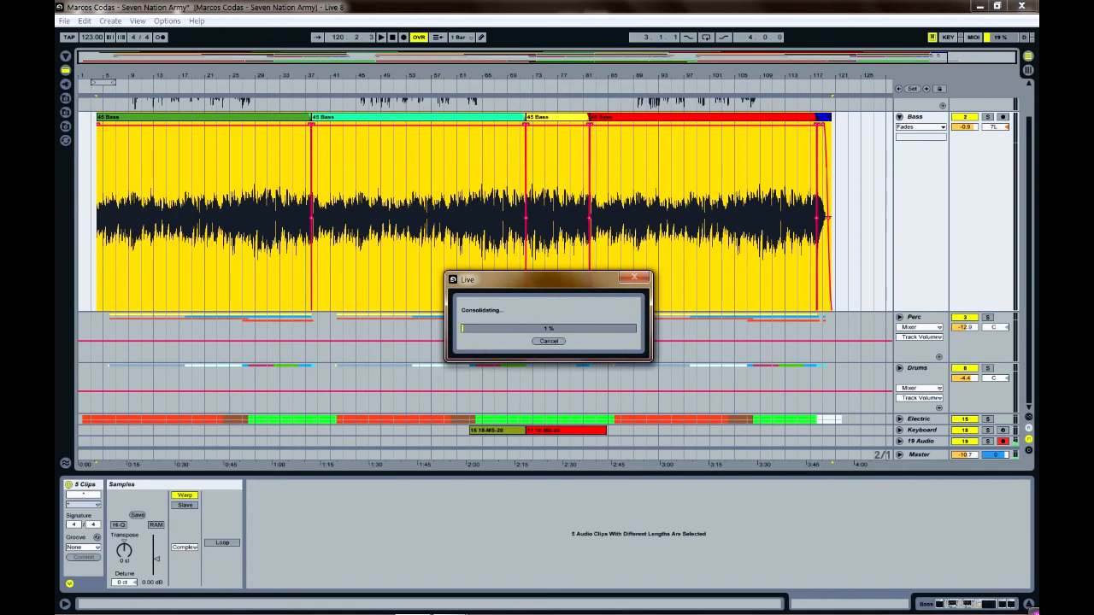